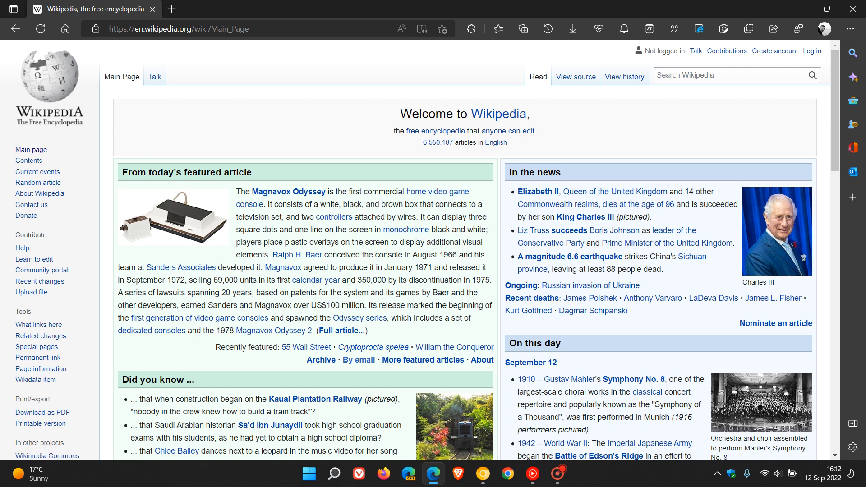
# Select 'plastic overlays' in Edge's featured article and show its context actions
pyautogui.doubleClick(304, 242)
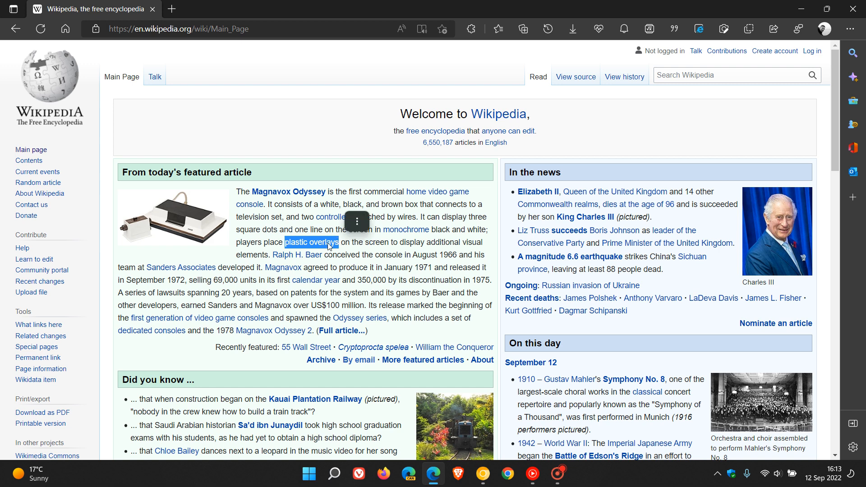
pyautogui.rightClick(312, 242)
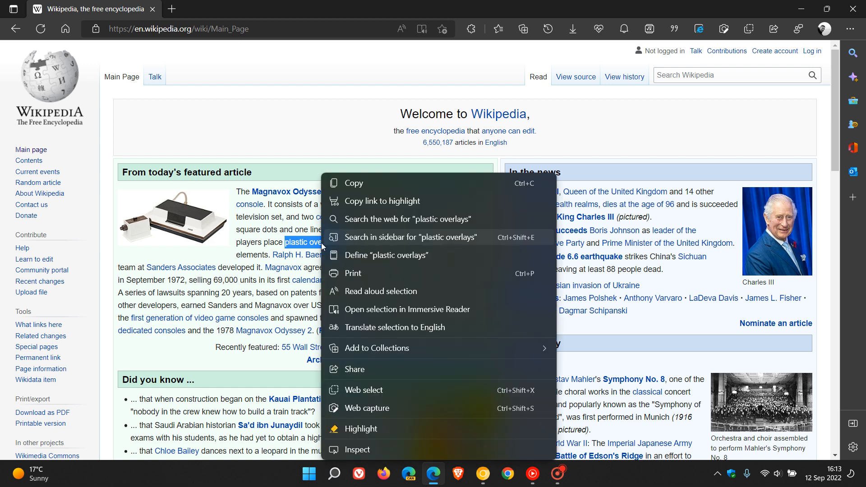
pyautogui.moveTo(441, 246)
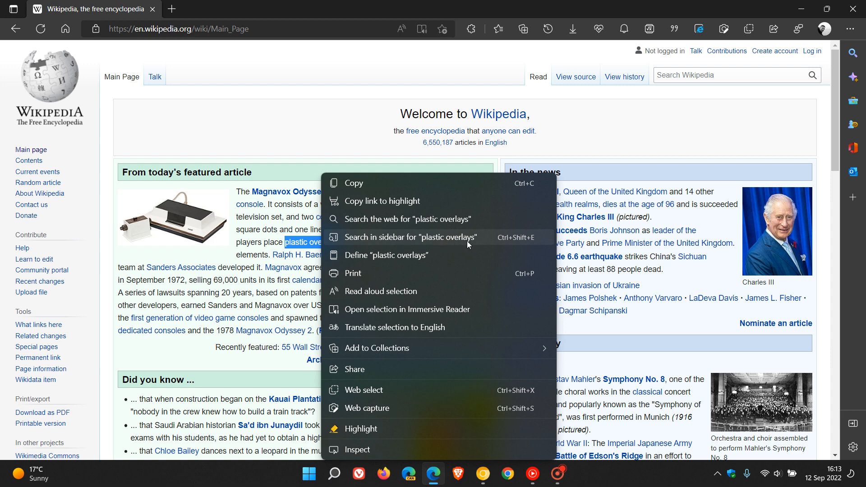
pyautogui.moveTo(416, 243)
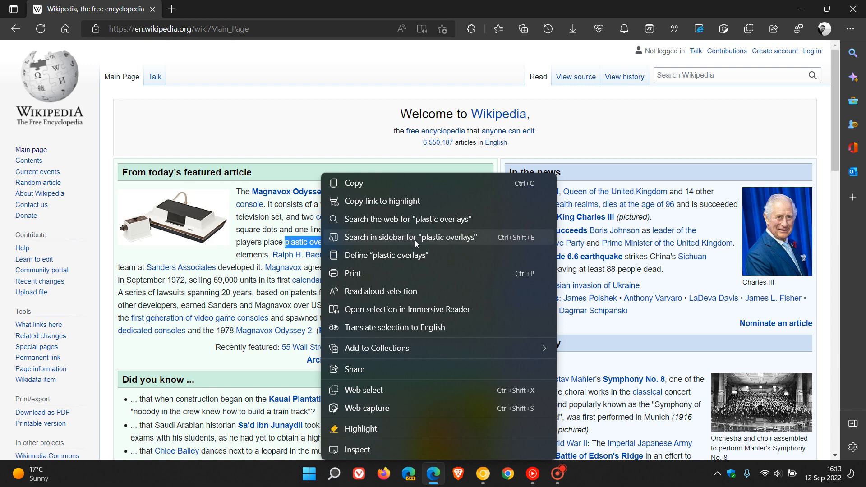
# Search the Edge sidebar for 'plastic overlays', showing web results beside Wikipedia
pyautogui.click(411, 237)
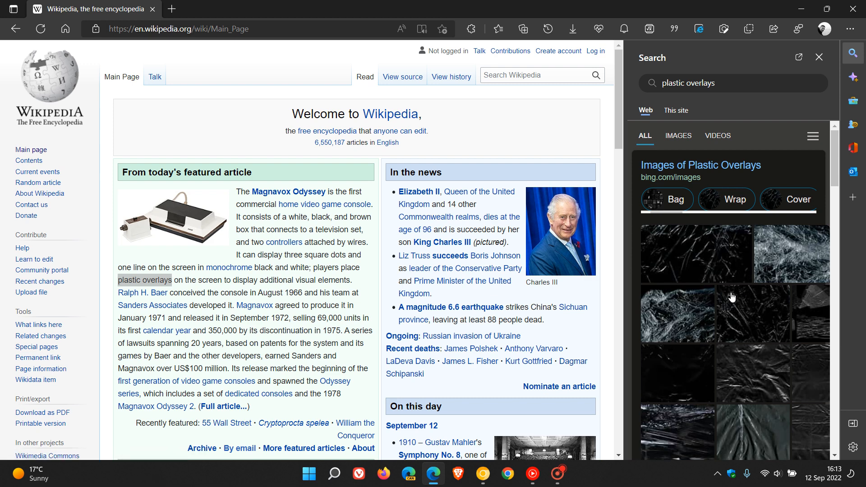
pyautogui.moveTo(739, 277)
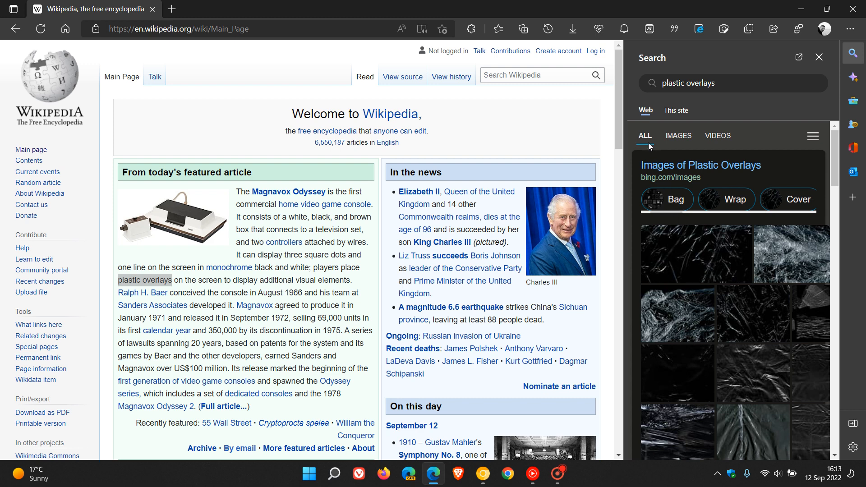
pyautogui.moveTo(721, 311)
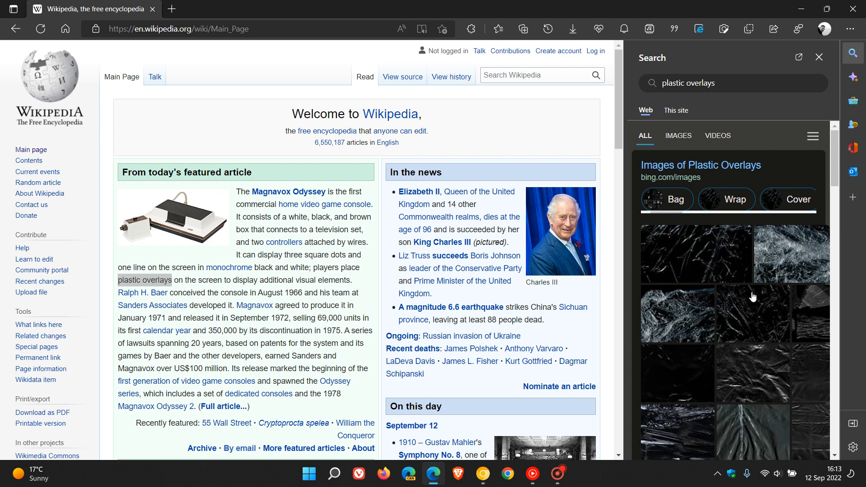
pyautogui.moveTo(482, 474)
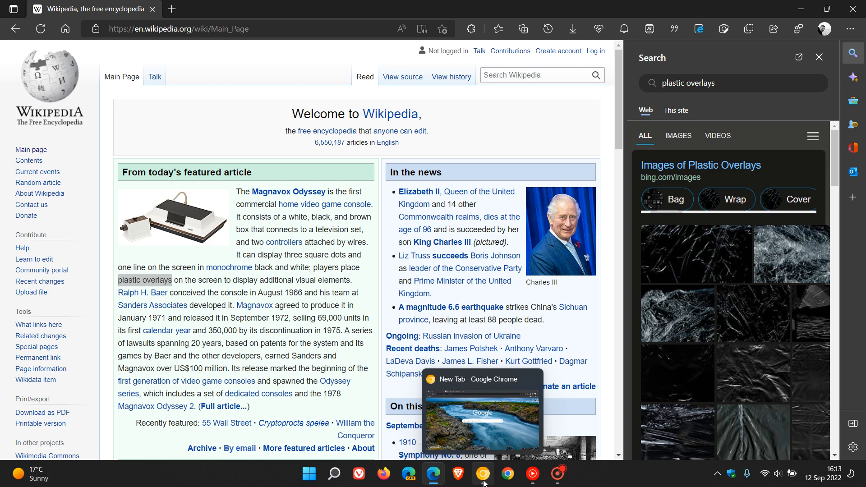
# Bring Chrome Canary's New Tab window to the front from the taskbar
pyautogui.click(483, 474)
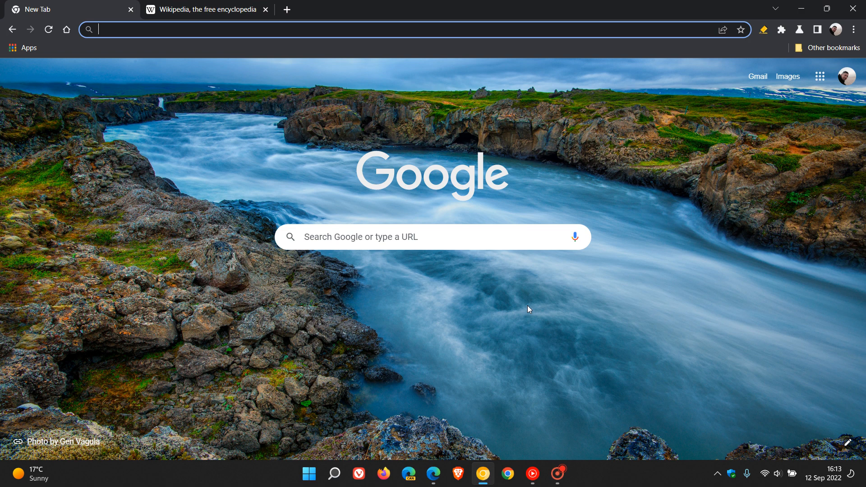
pyautogui.moveTo(583, 299)
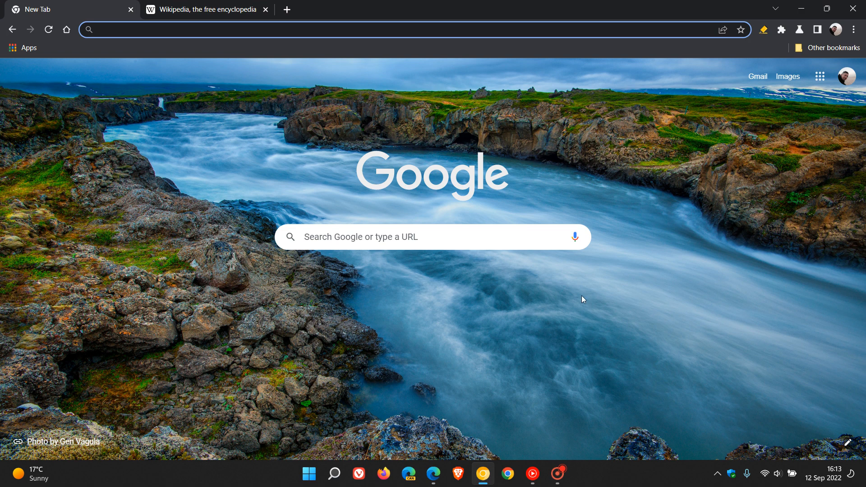
pyautogui.moveTo(666, 316)
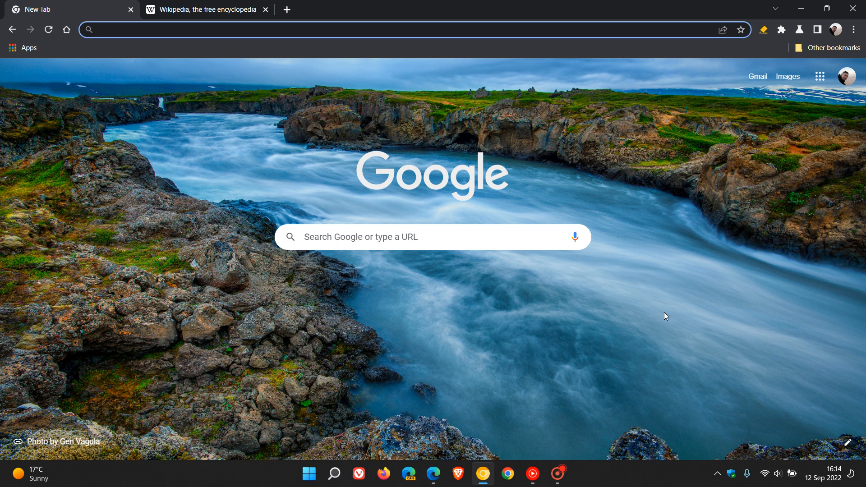
pyautogui.click(221, 29)
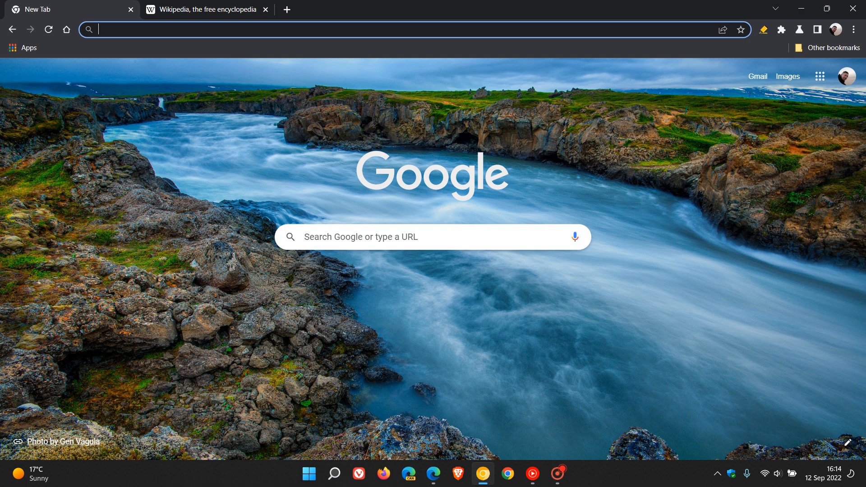
pyautogui.moveTo(220, 171)
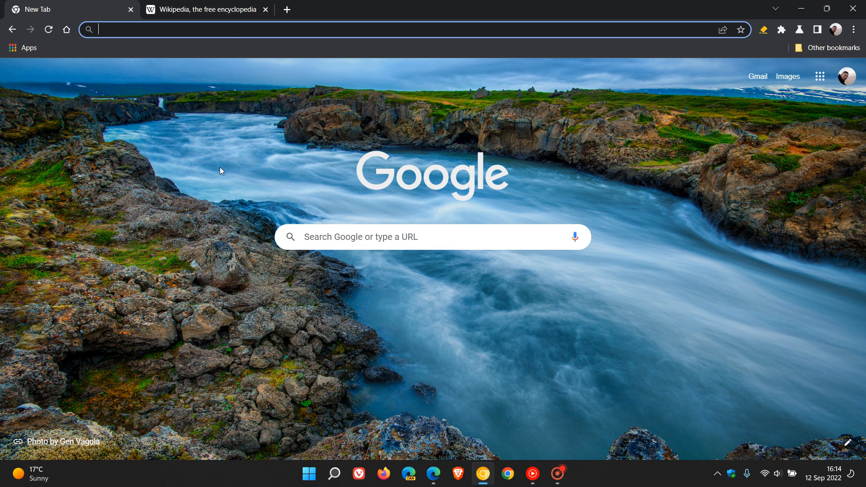
# Go to chrome://flags and filter to the 'Search web in side panel' flag, shown Enabled
pyautogui.write('cf')
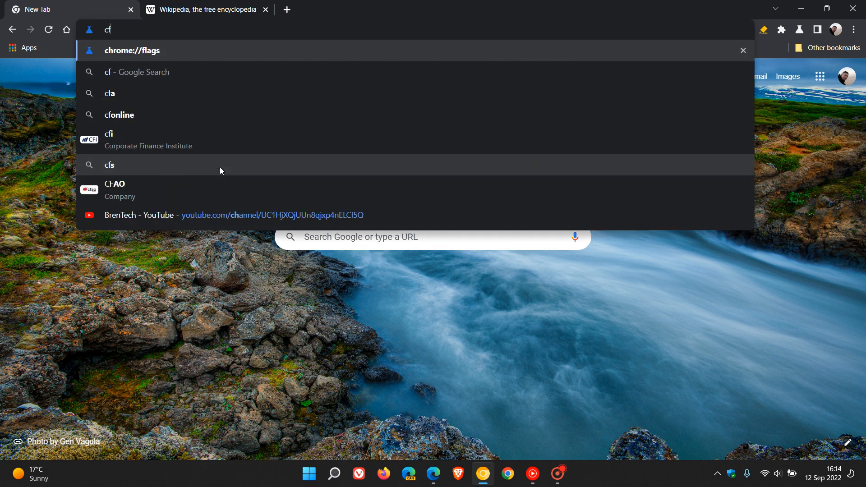
pyautogui.click(131, 51)
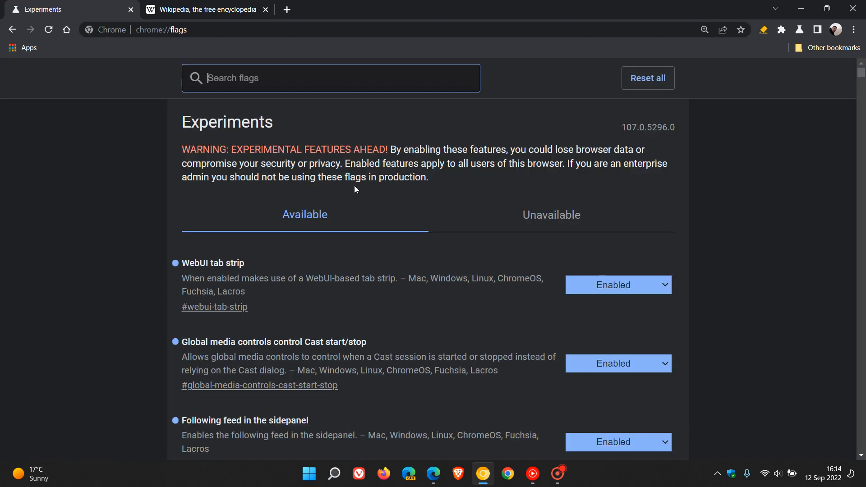
pyautogui.moveTo(351, 128)
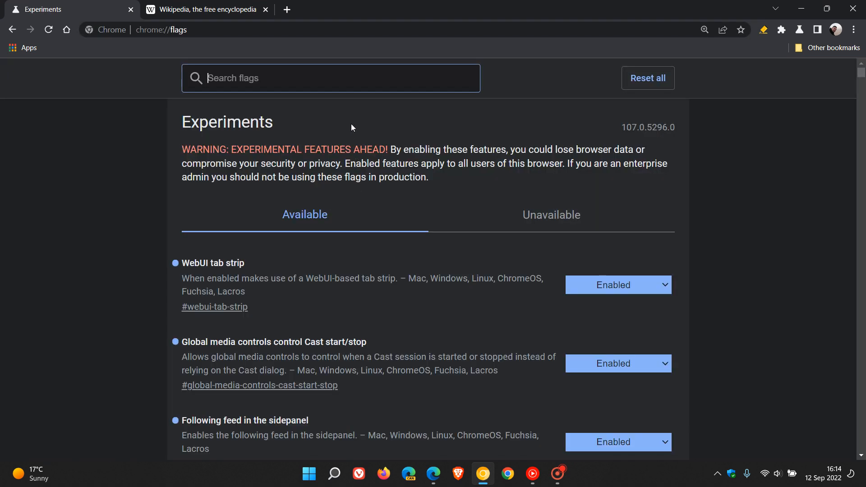
pyautogui.write('search we')
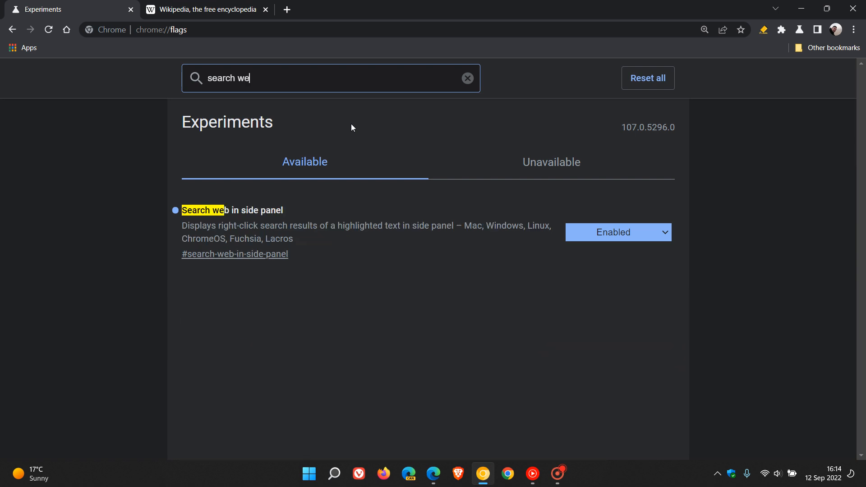
pyautogui.write('b')
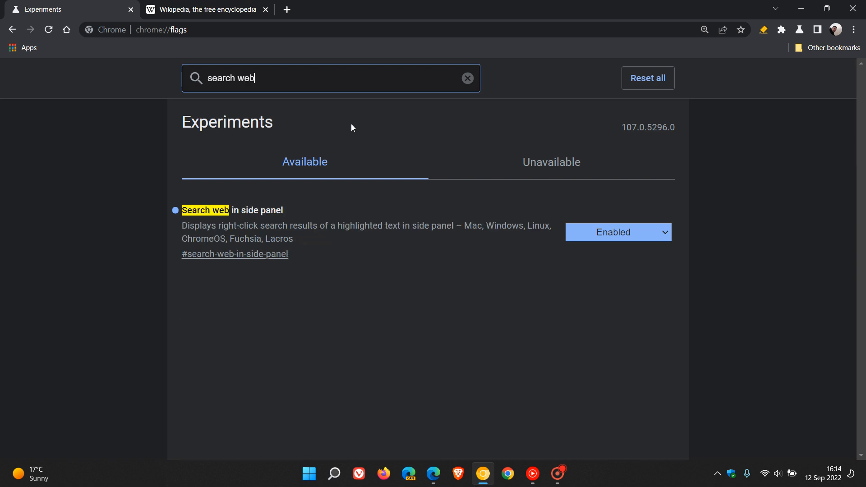
pyautogui.moveTo(375, 303)
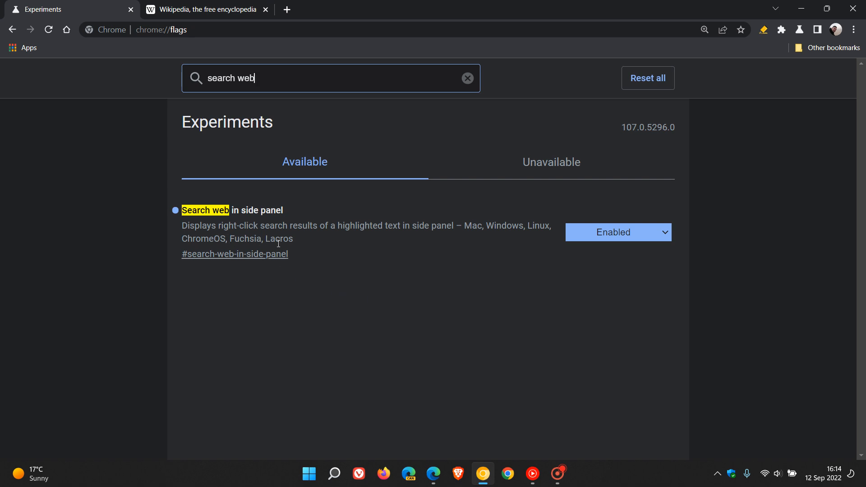
pyautogui.moveTo(387, 238)
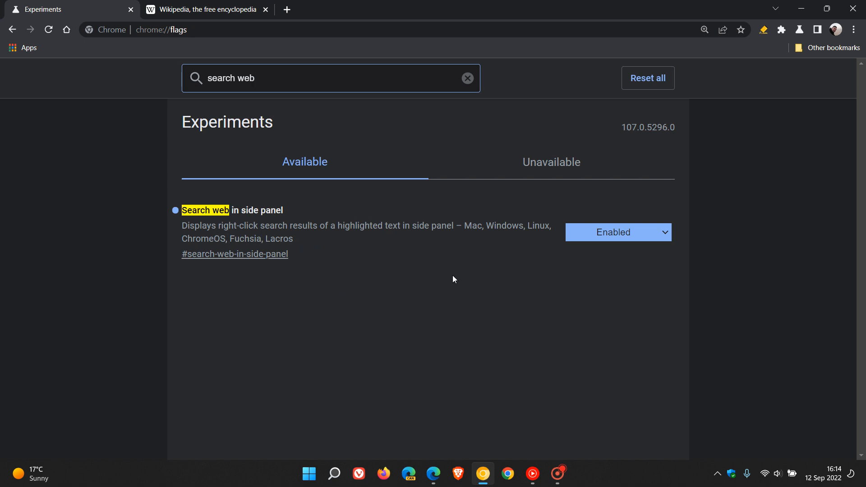
pyautogui.moveTo(451, 277)
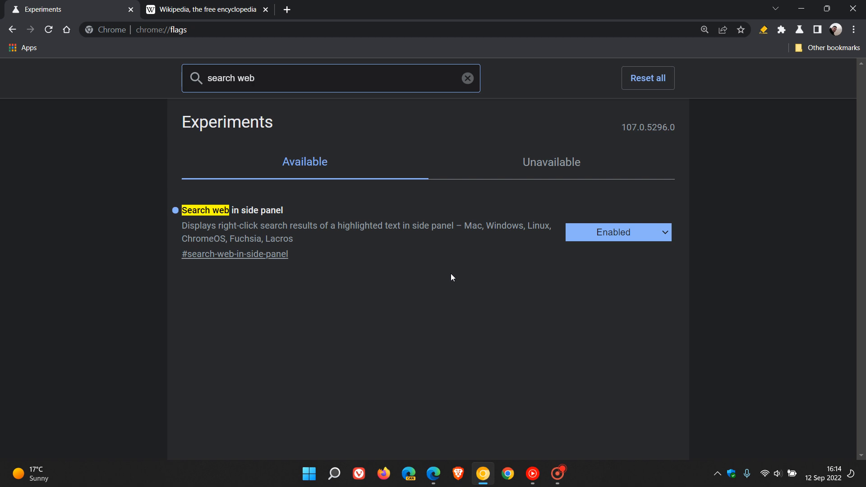
pyautogui.moveTo(476, 278)
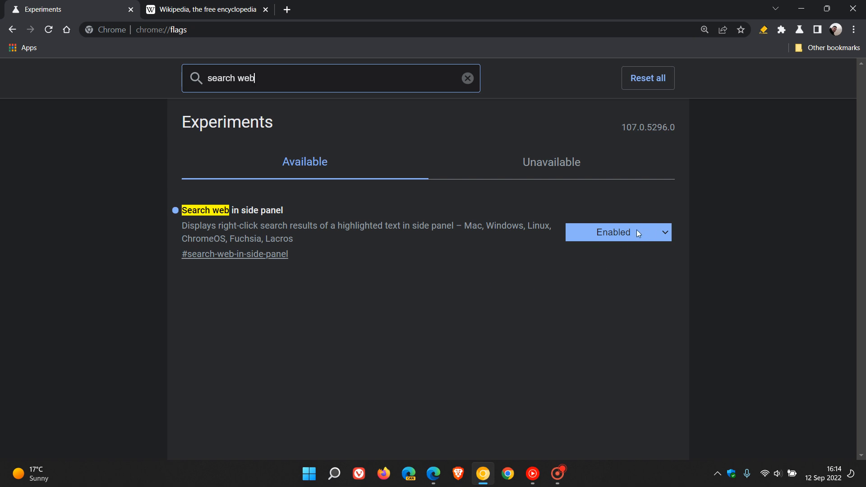
pyautogui.moveTo(489, 295)
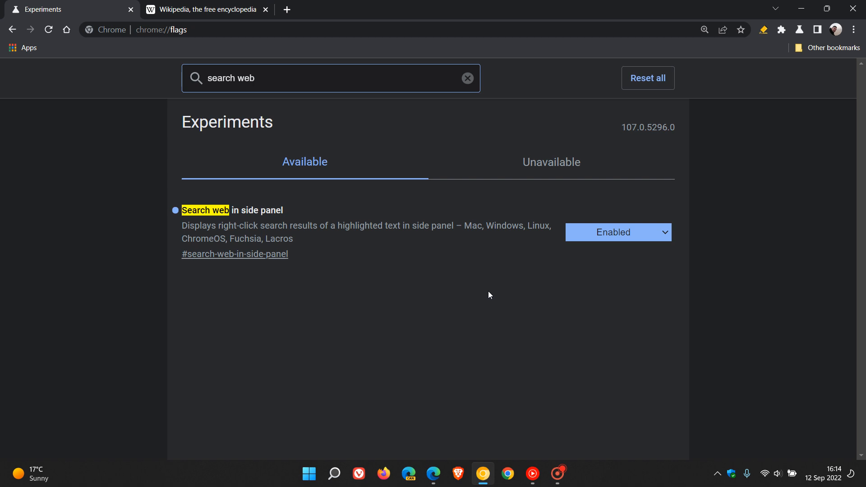
pyautogui.moveTo(239, 25)
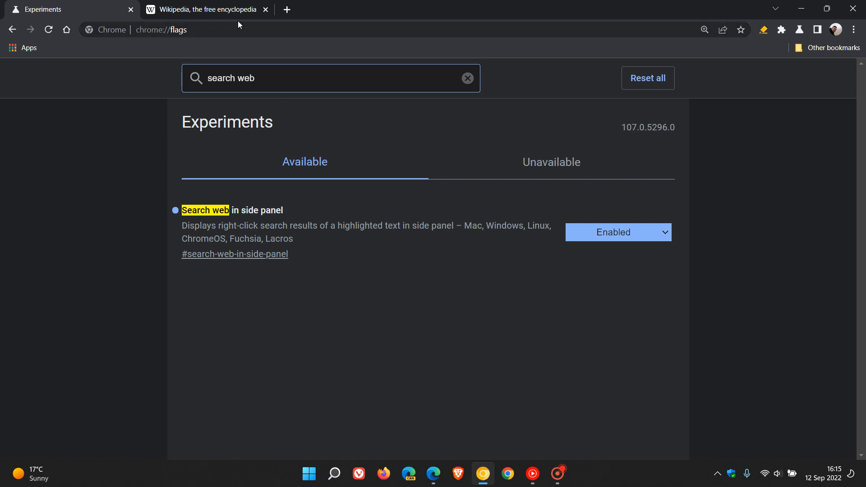
# On Chrome's Wikipedia tab, select 'plastic overlays' and show its Search Google actions
pyautogui.click(204, 9)
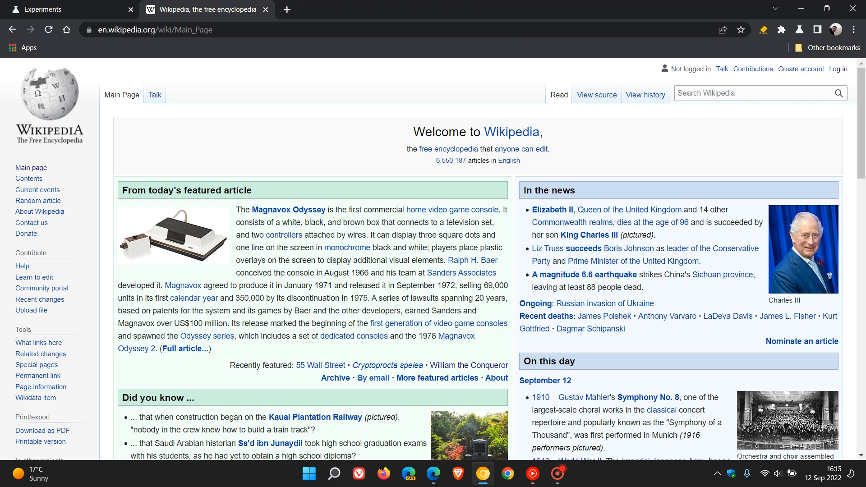
pyautogui.moveTo(481, 248); pyautogui.dragTo(350, 273)
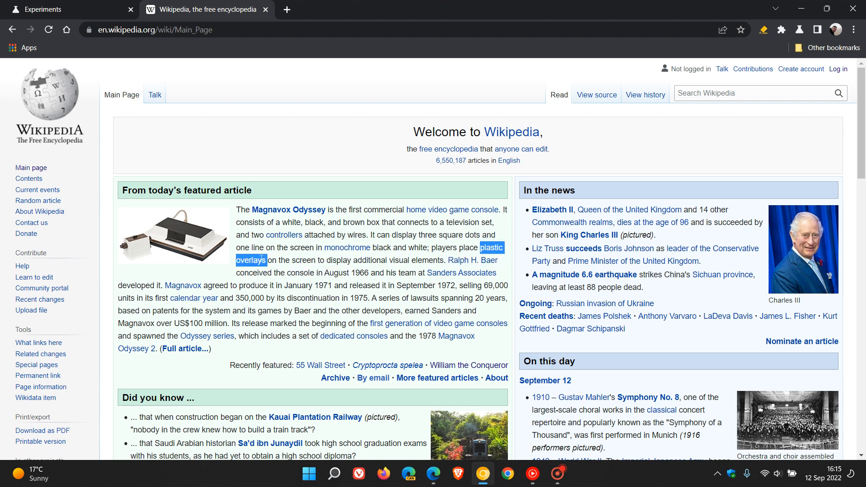
pyautogui.rightClick(256, 260)
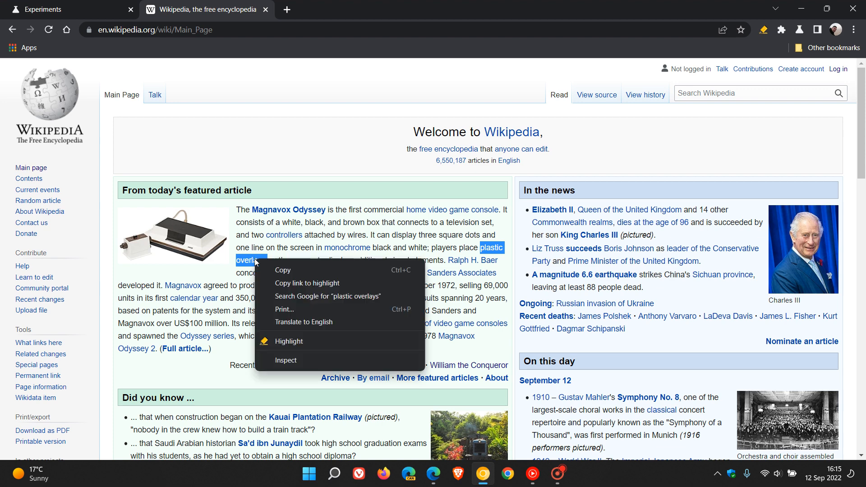
pyautogui.moveTo(294, 299)
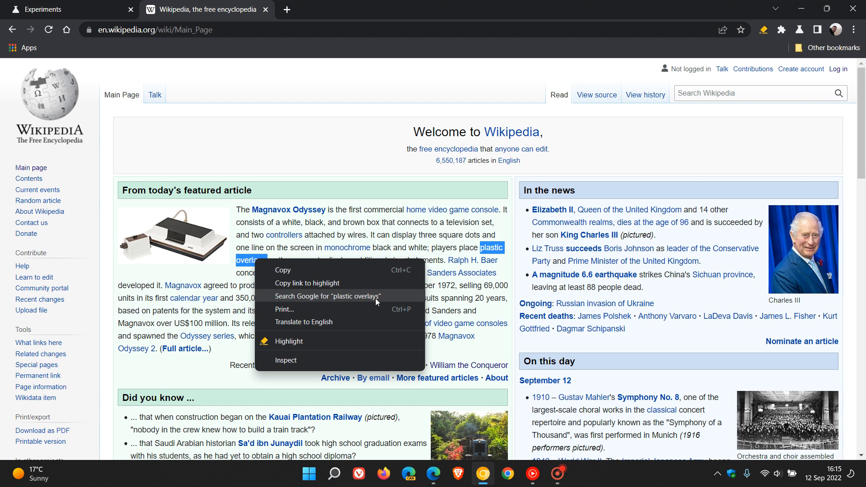
pyautogui.moveTo(319, 309)
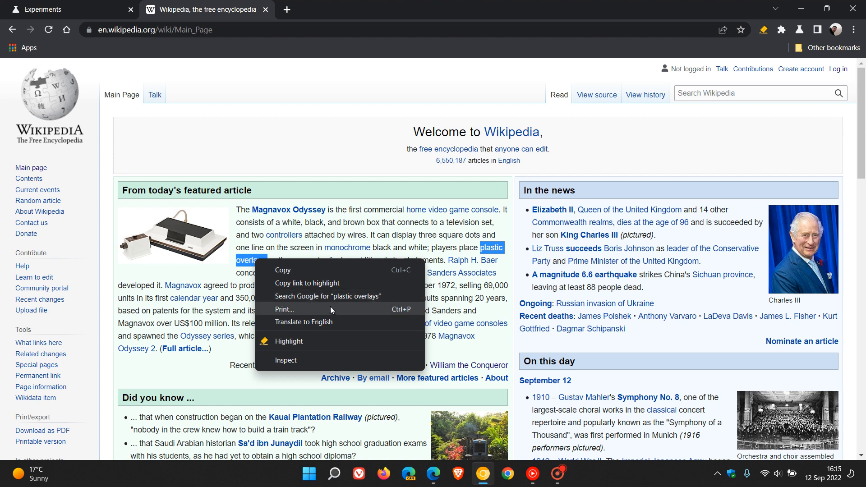
pyautogui.moveTo(363, 311)
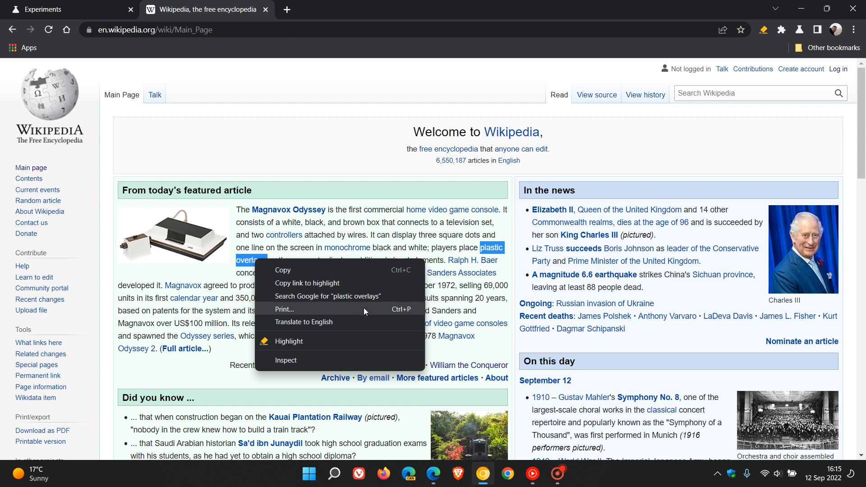
pyautogui.moveTo(360, 311)
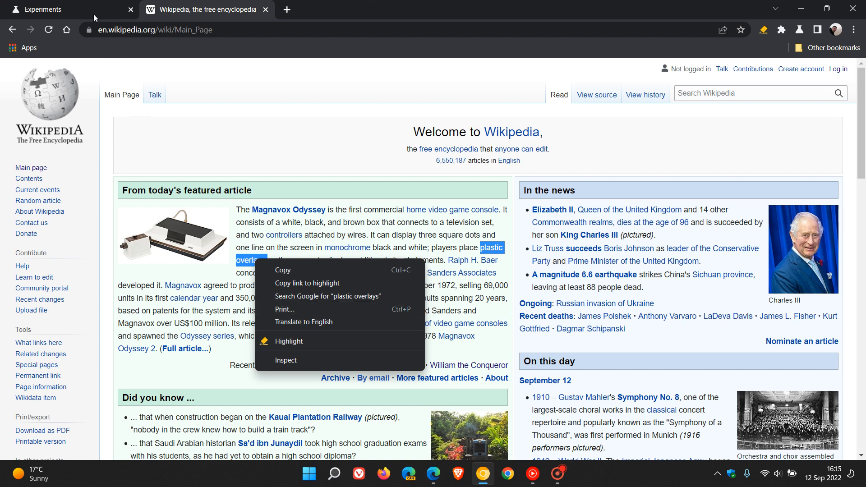
# Go Home to the new tab page and switch the side panel to Bookmarks, then Reading list
pyautogui.click(64, 9)
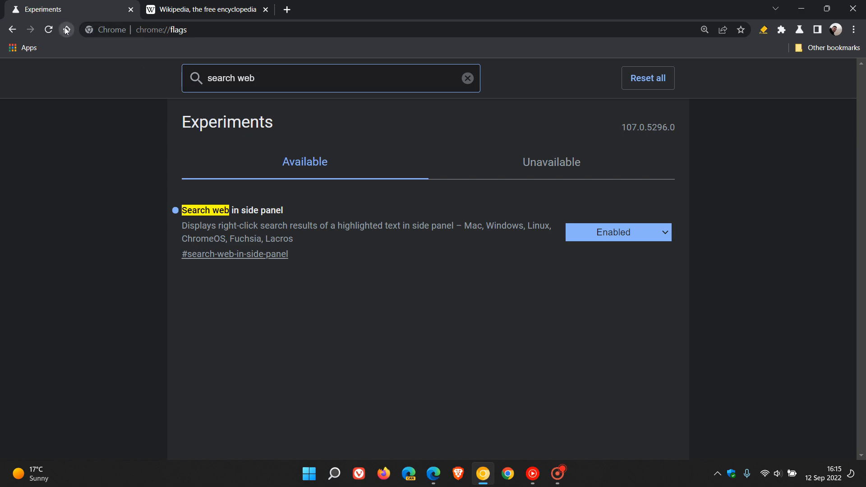
pyautogui.click(817, 29)
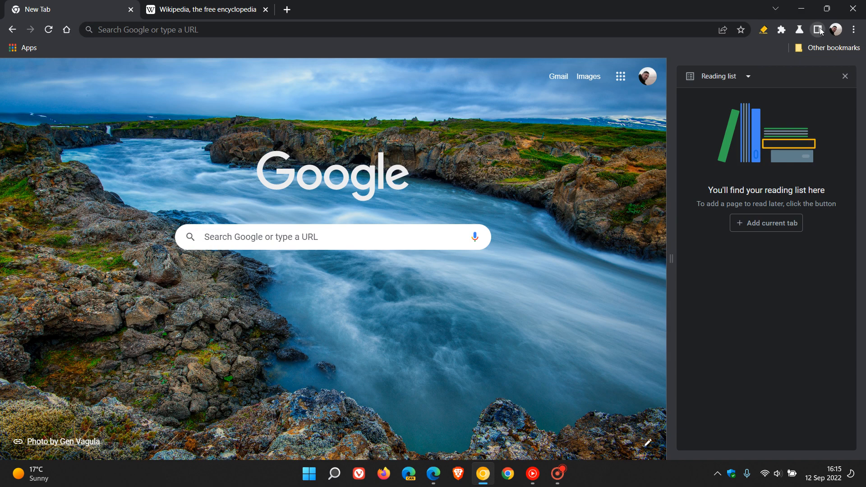
pyautogui.moveTo(772, 178)
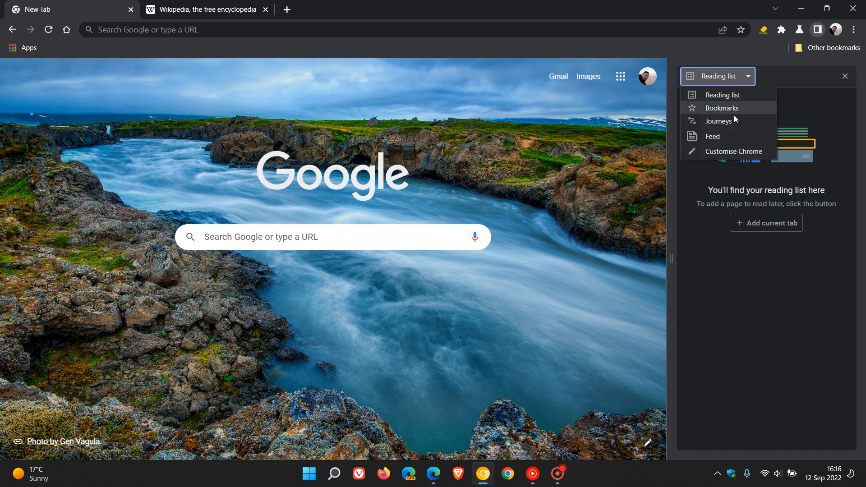
pyautogui.click(721, 107)
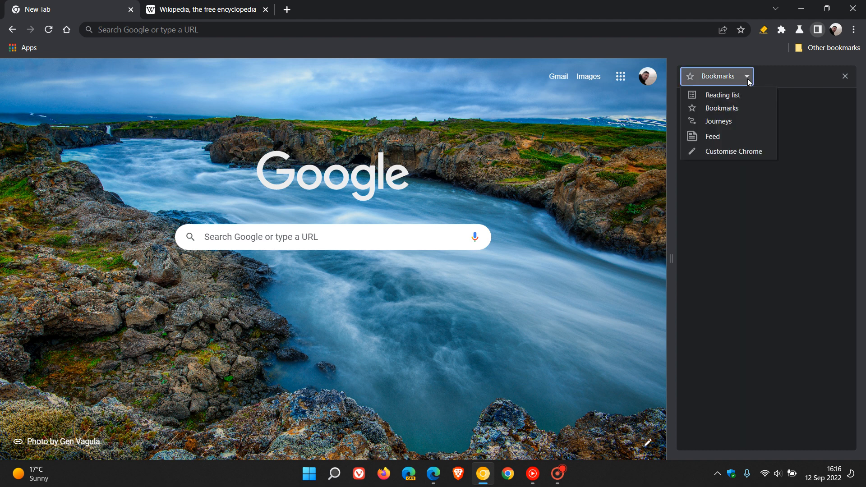
pyautogui.click(723, 95)
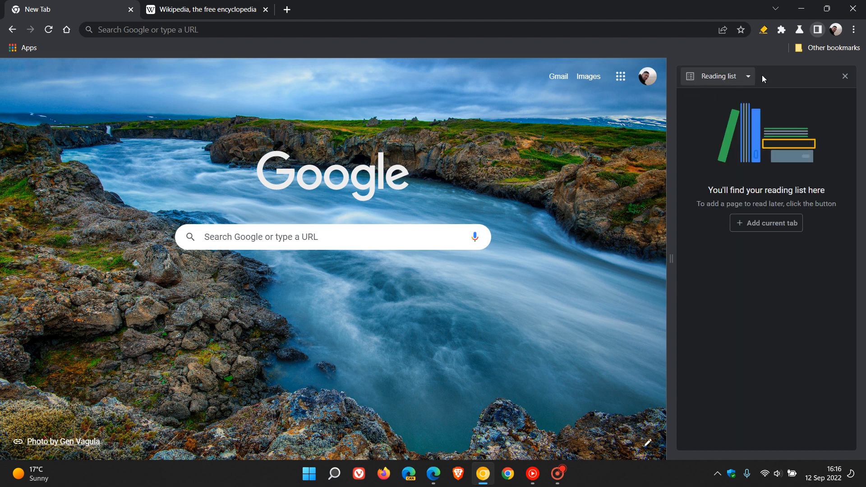
pyautogui.moveTo(756, 176)
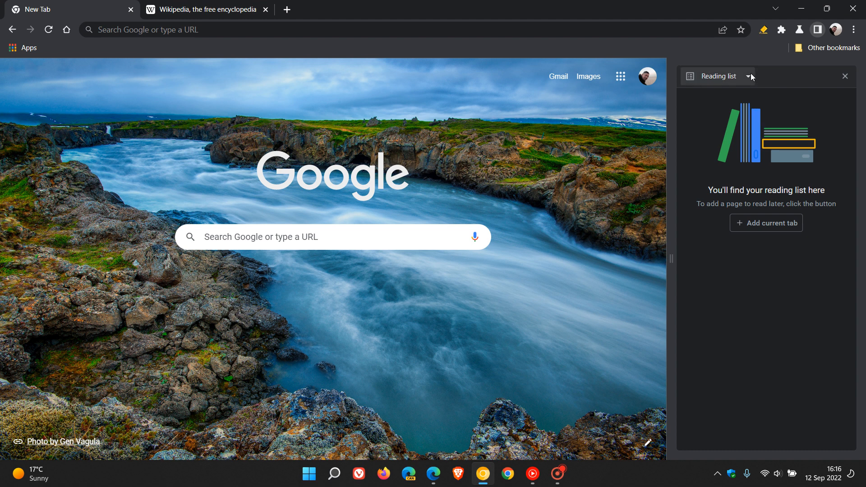
# Cycle the side panel through Journeys, Feed and Customise Chrome
pyautogui.click(749, 76)
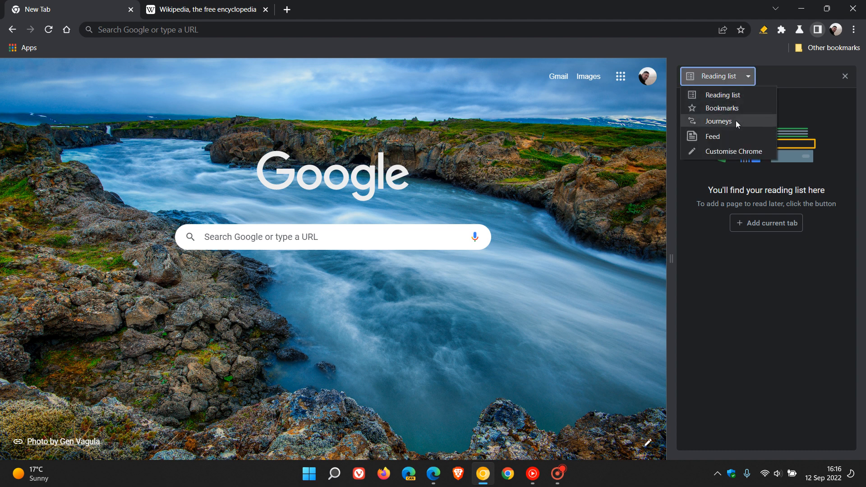
pyautogui.click(718, 121)
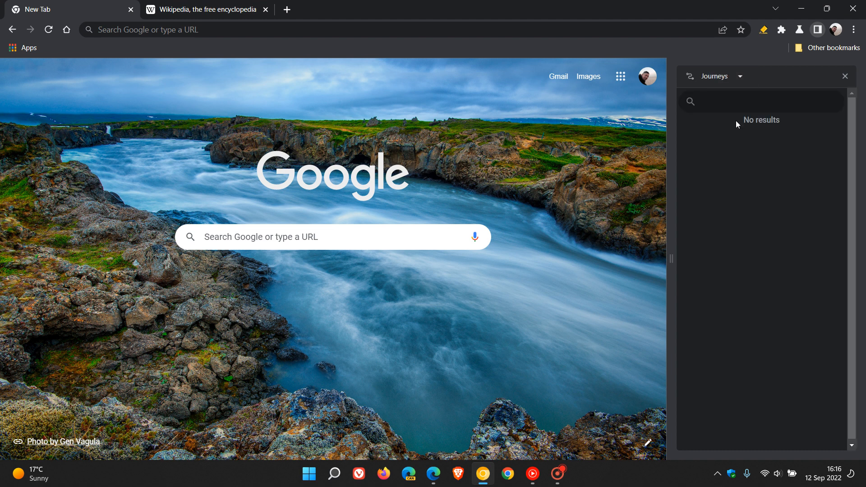
pyautogui.click(739, 76)
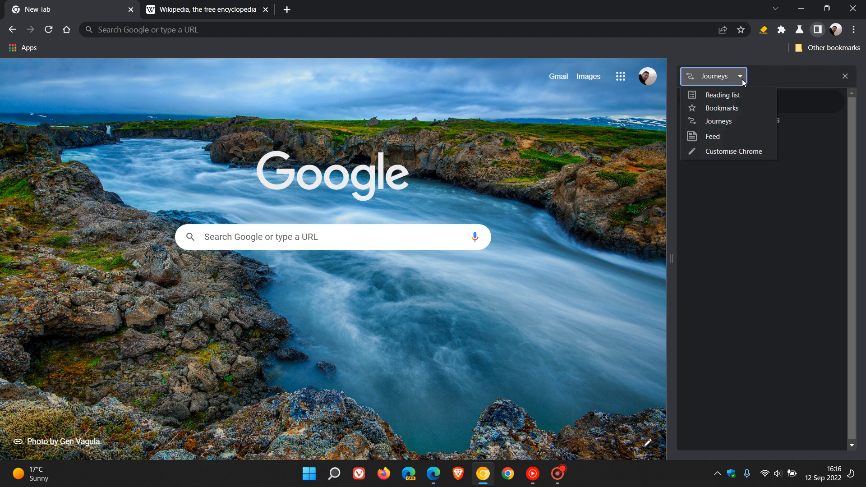
pyautogui.click(713, 136)
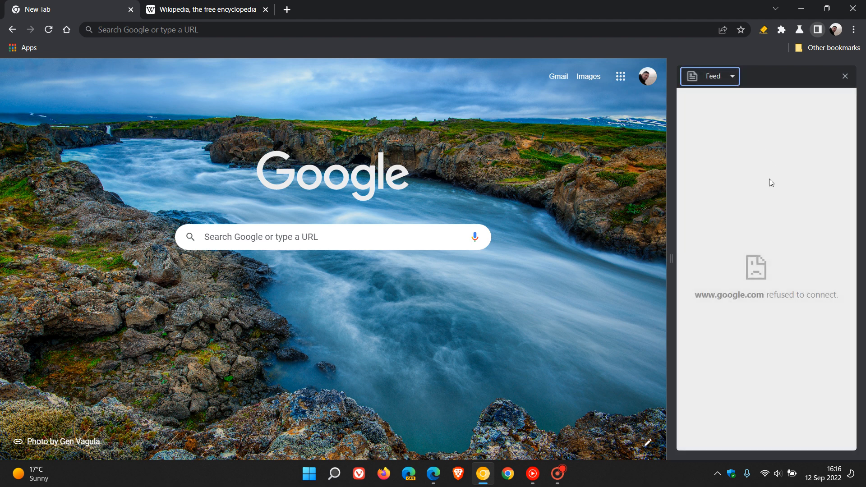
pyautogui.click(731, 76)
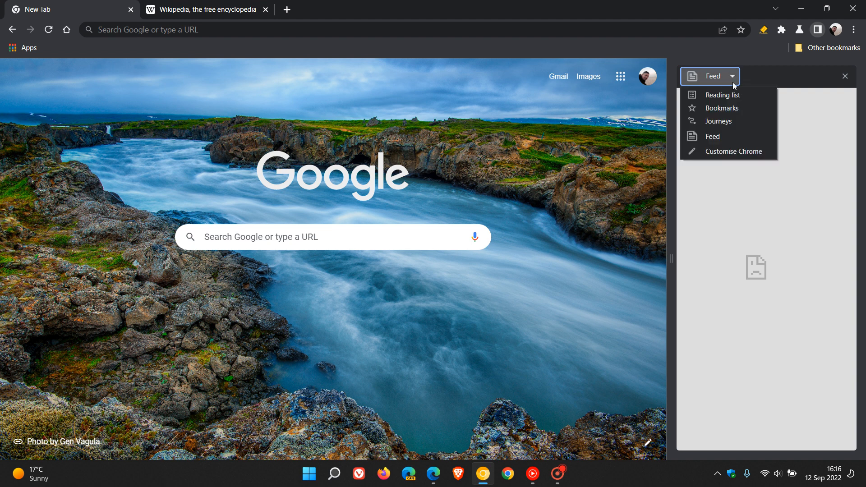
pyautogui.moveTo(734, 150)
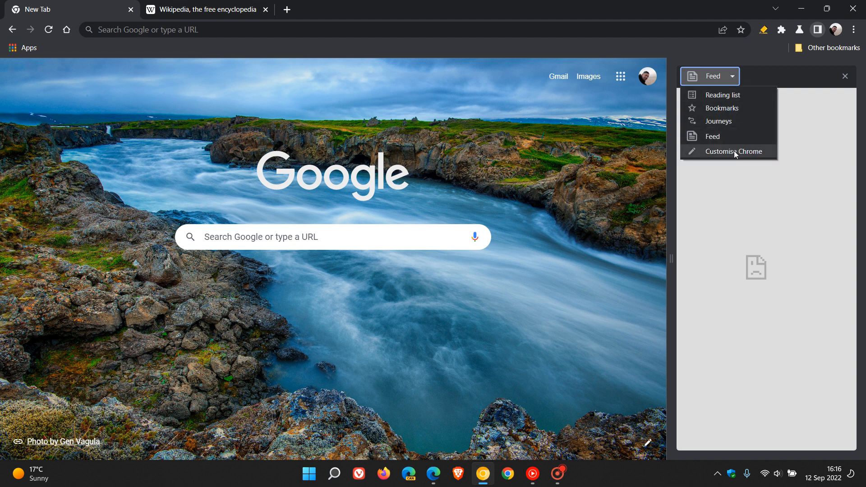
pyautogui.click(733, 151)
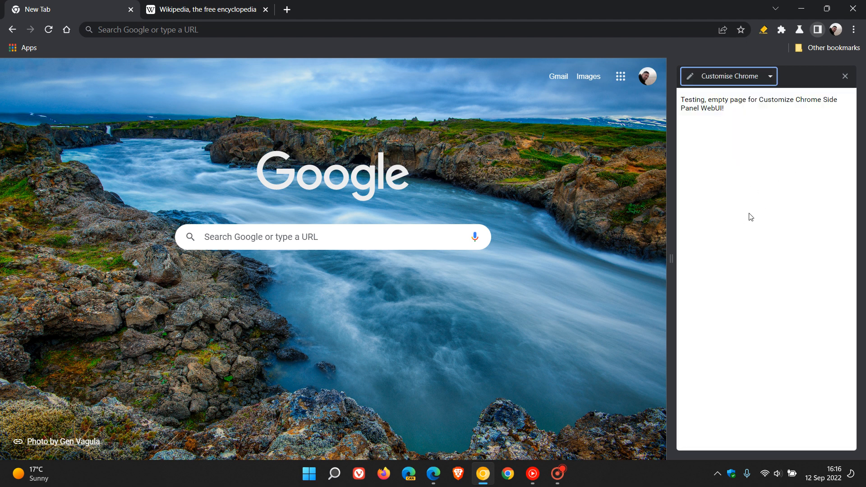
pyautogui.moveTo(753, 230)
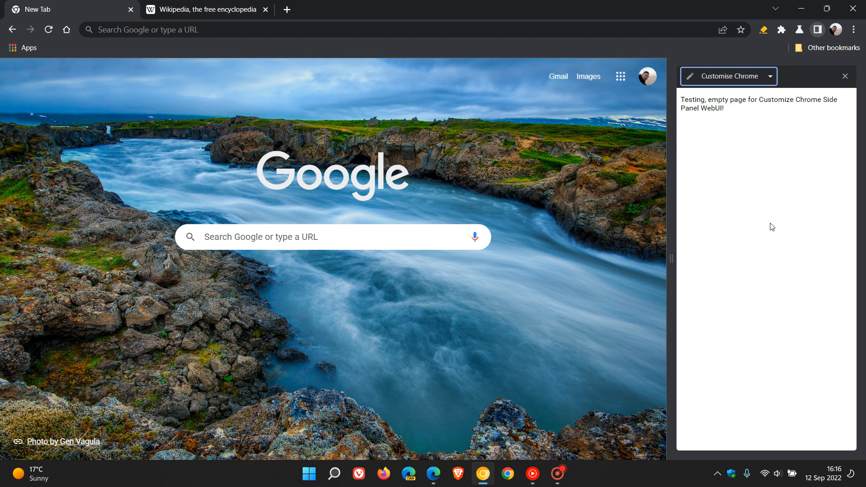
pyautogui.moveTo(787, 227)
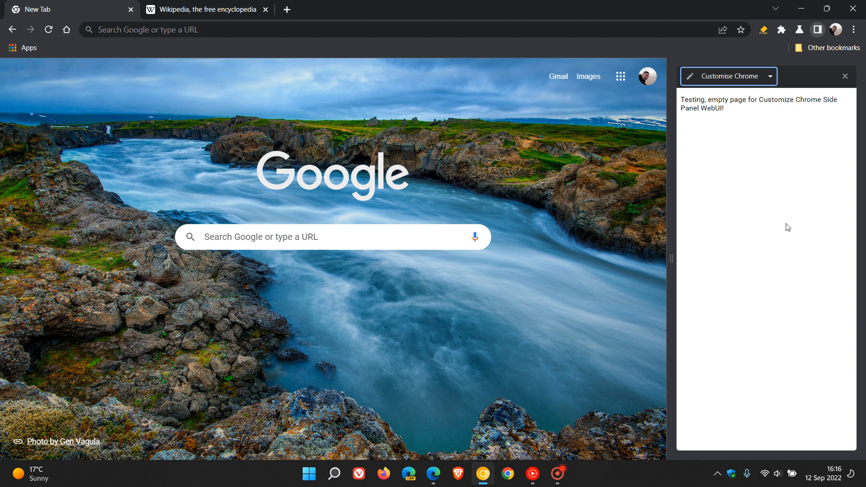
pyautogui.moveTo(765, 227)
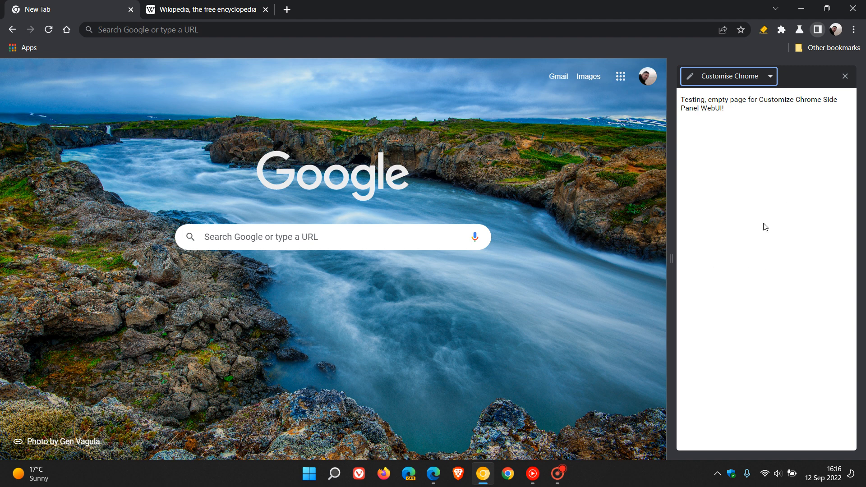
pyautogui.moveTo(769, 176)
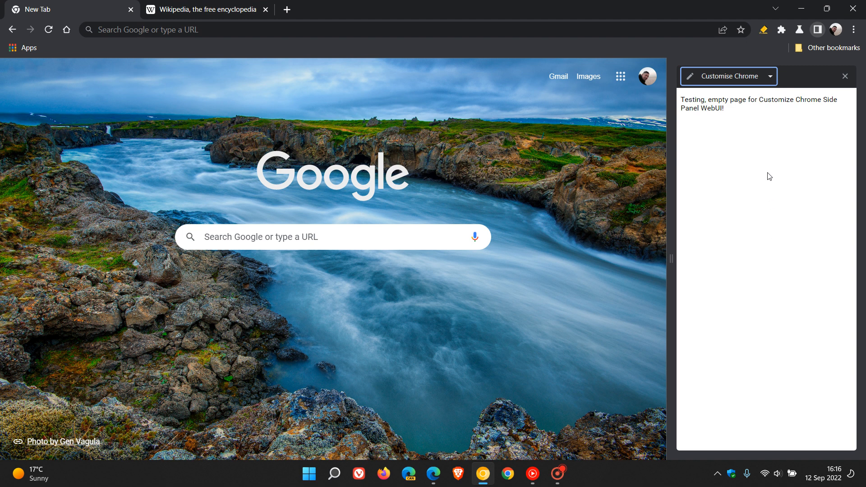
# Return the side panel to Reading list and close it
pyautogui.click(770, 76)
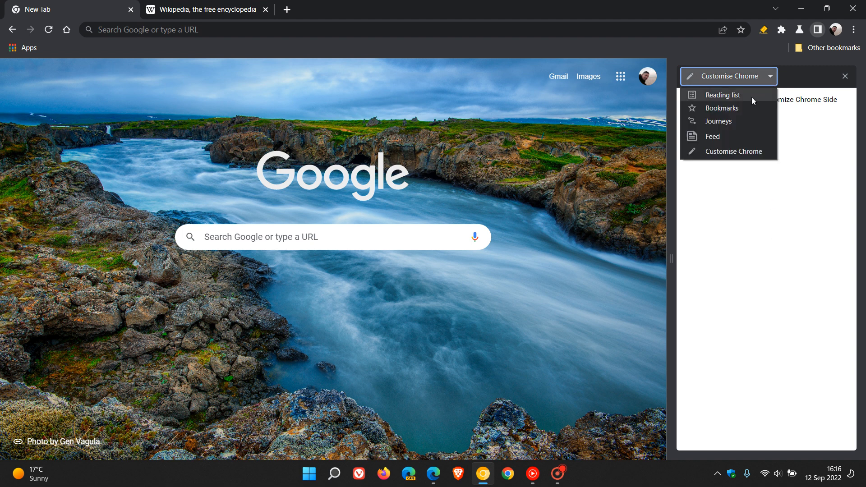
pyautogui.click(723, 95)
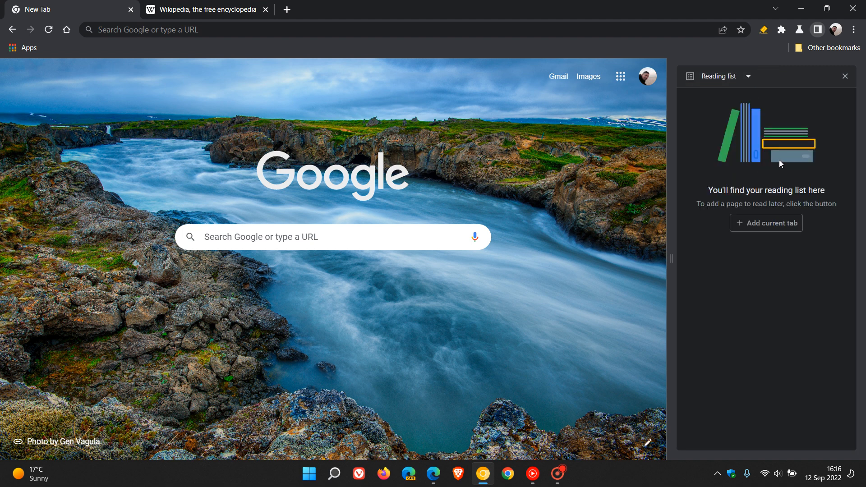
pyautogui.moveTo(569, 182)
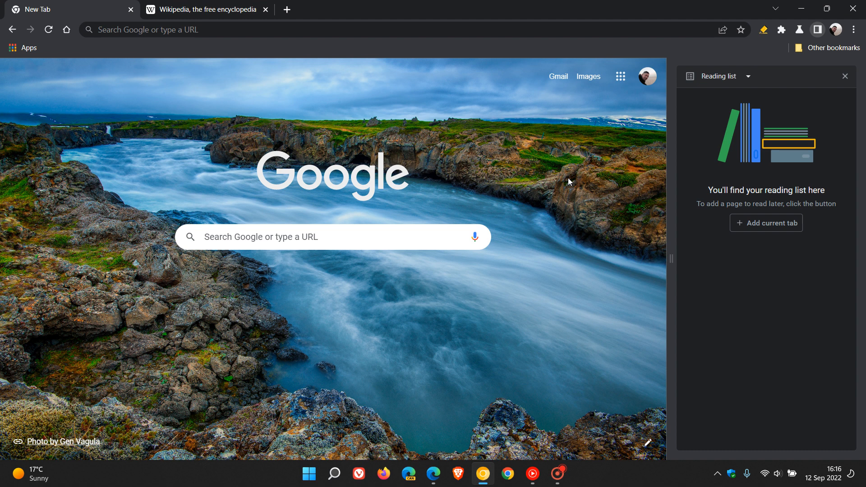
pyautogui.moveTo(707, 209)
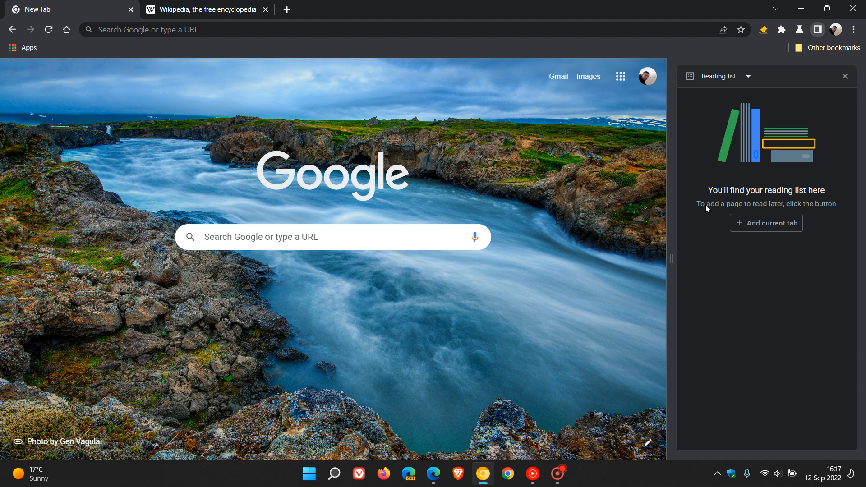
pyautogui.moveTo(783, 283)
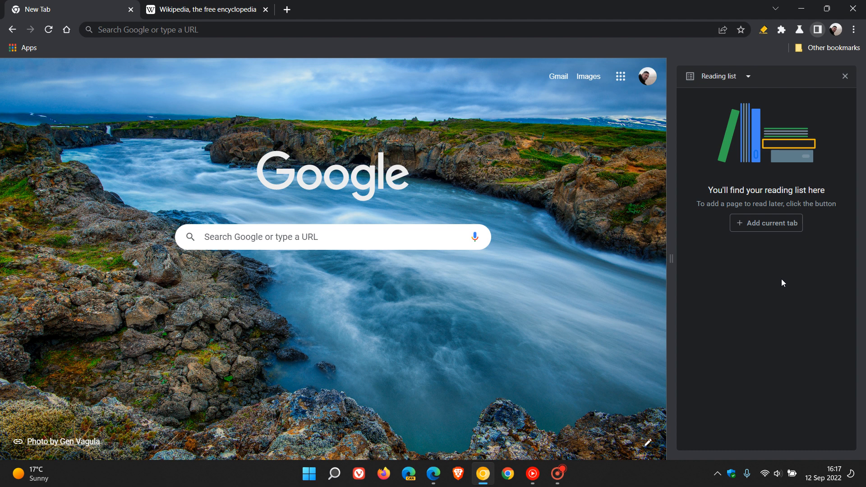
pyautogui.moveTo(158, 244)
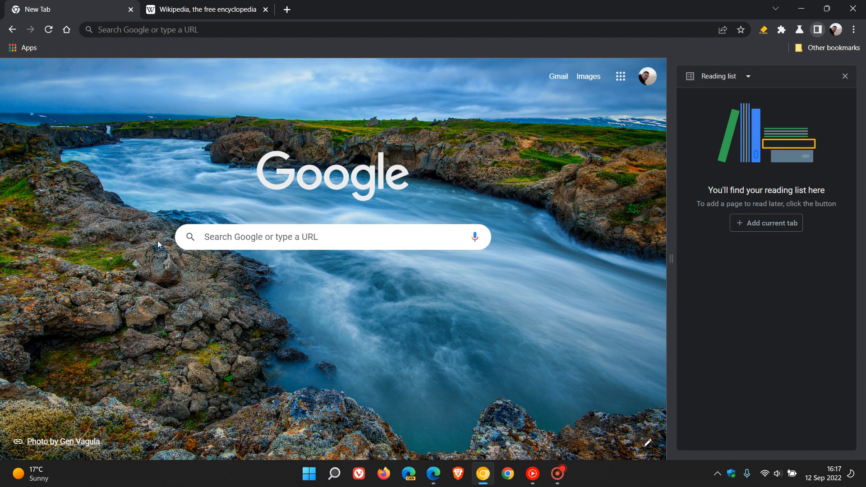
pyautogui.moveTo(551, 253)
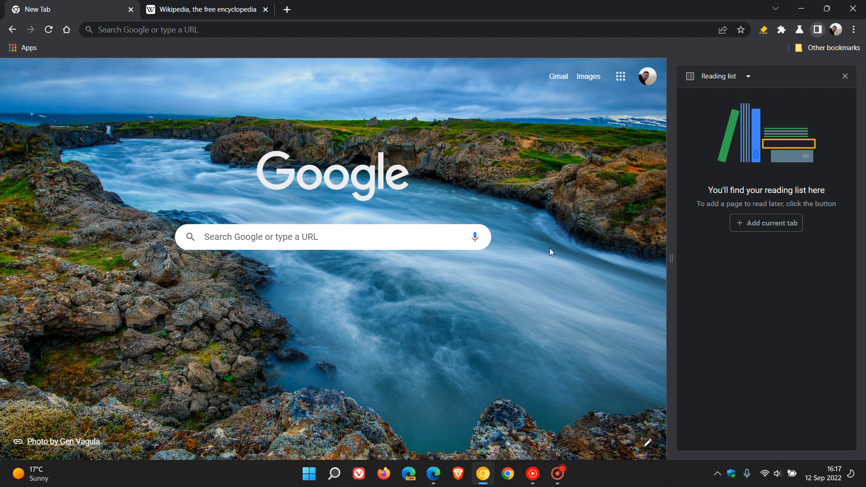
pyautogui.moveTo(787, 290)
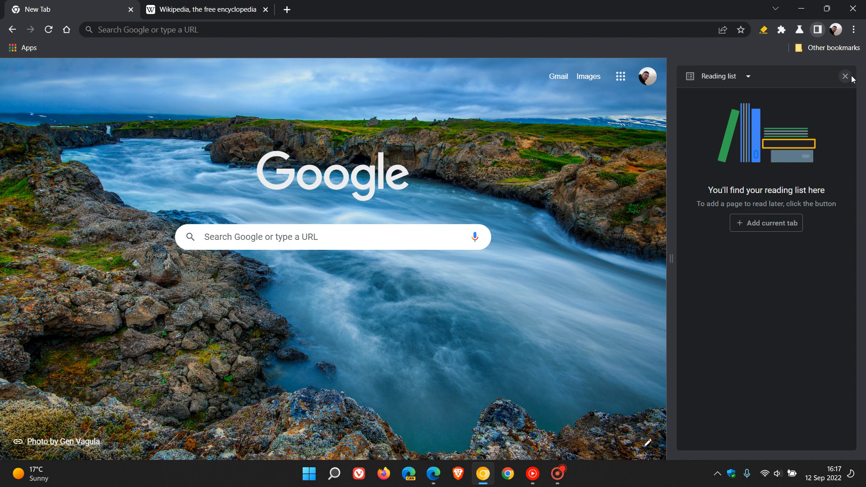
pyautogui.click(845, 76)
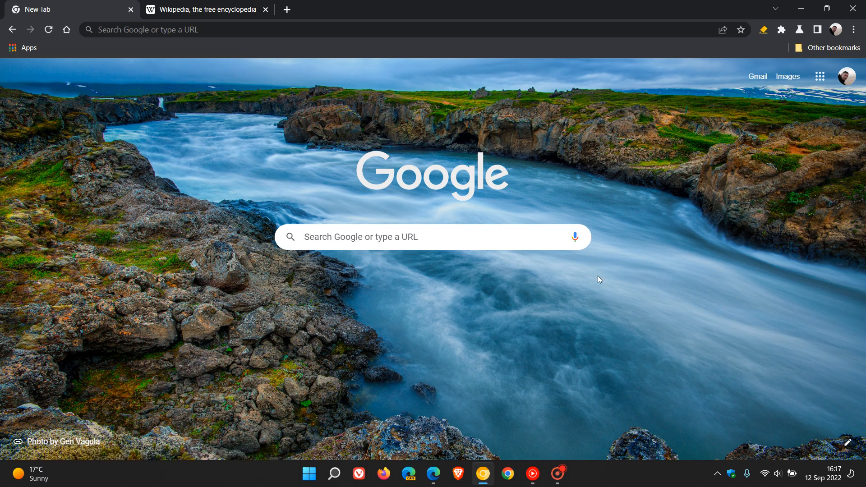